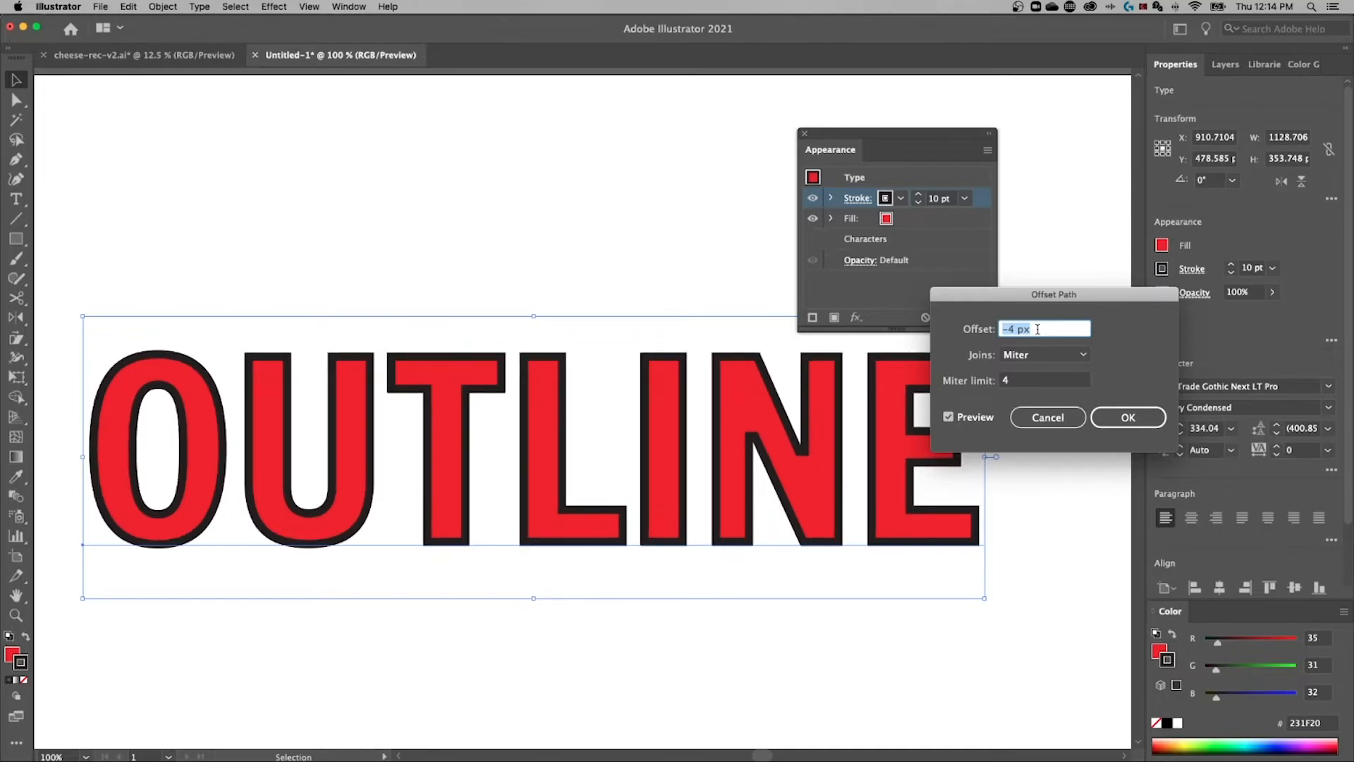
{"action": "mouse_move", "coordinate": [1038, 319]}
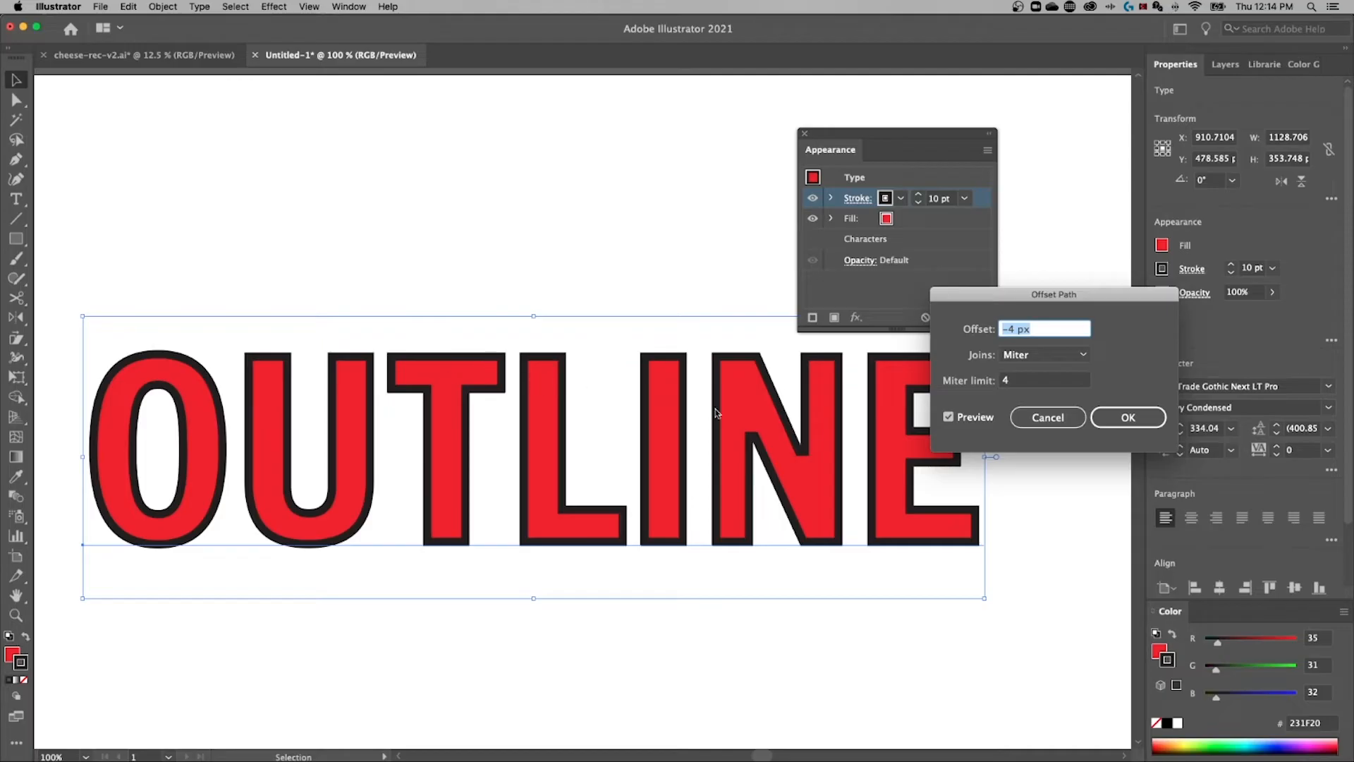
Confirm the -4 px Miter-join offset path on the OUTLINE text's stroke
{"action": "left_click", "coordinate": [1127, 417]}
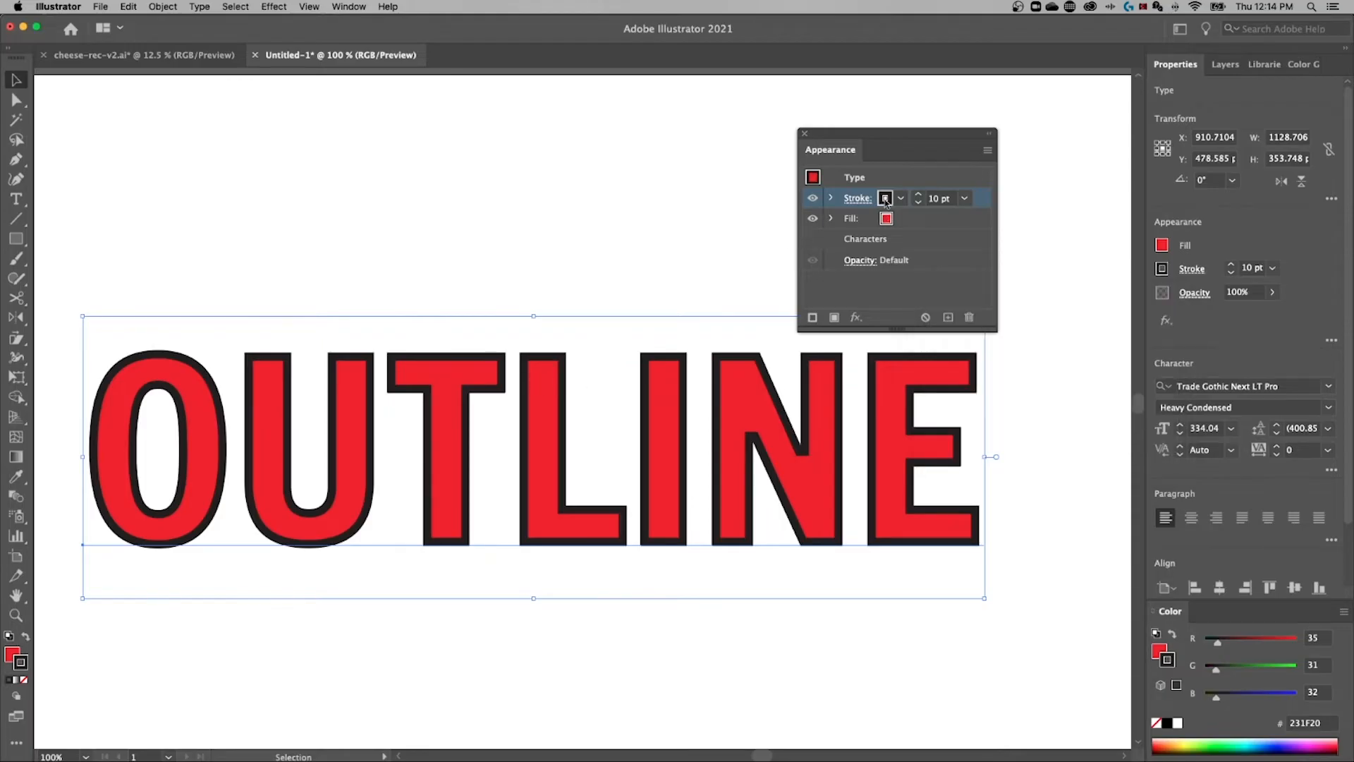
Change the 10 pt stroke on OUTLINE to the red swatch matching the fill
{"action": "left_click", "coordinate": [884, 198]}
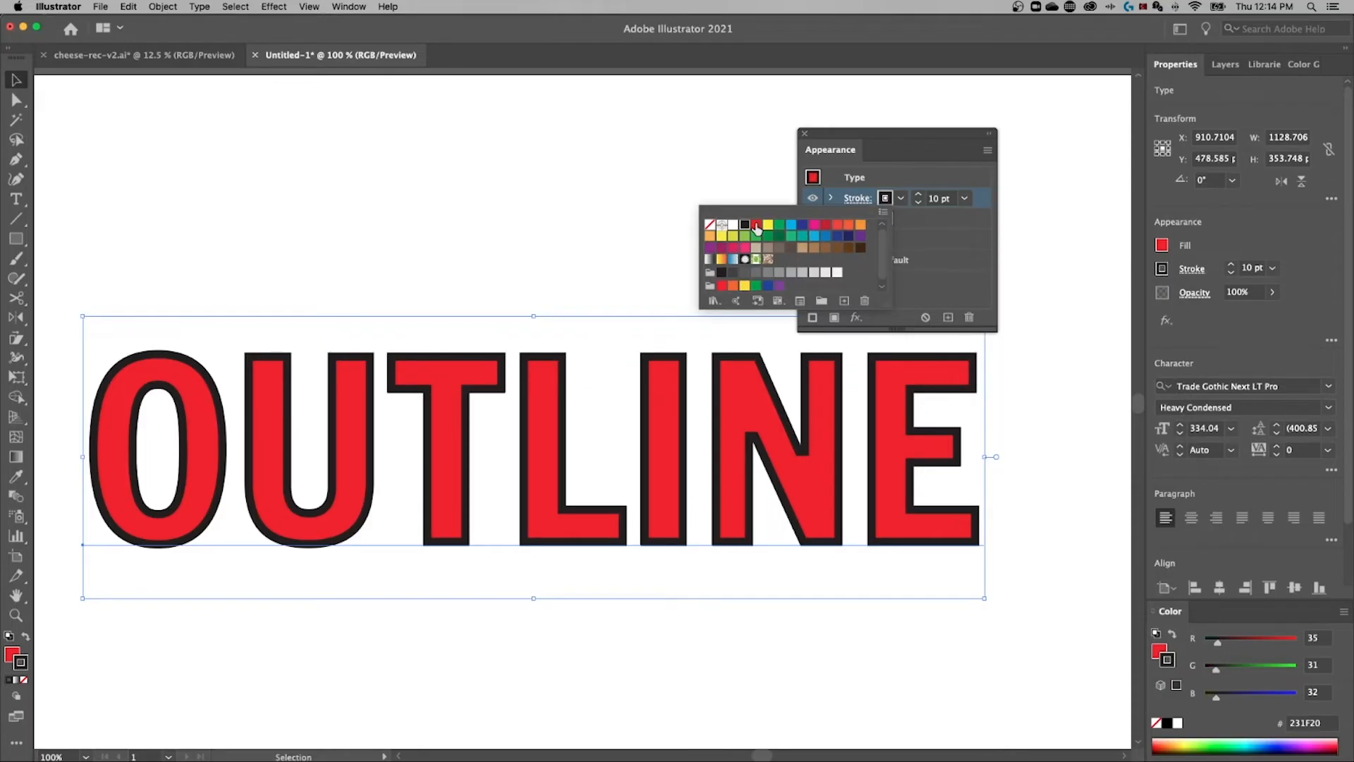
{"action": "left_click", "coordinate": [755, 226]}
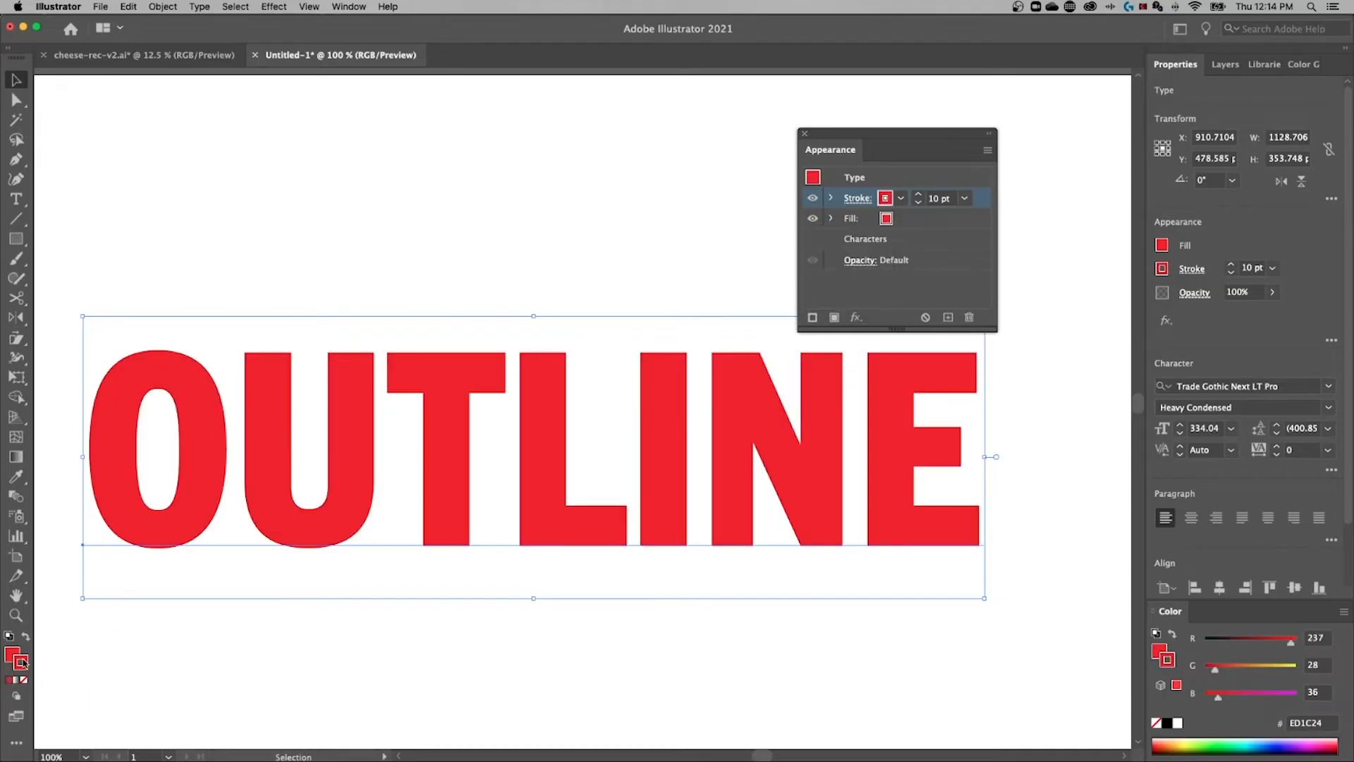